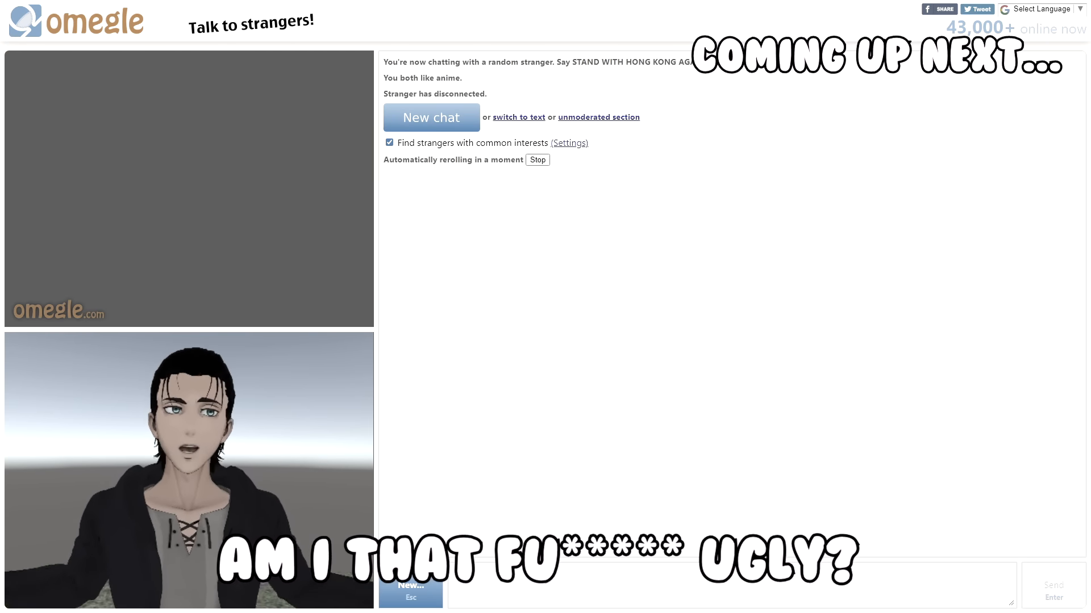
Start a new chat after the previous stranger disconnects
click(431, 117)
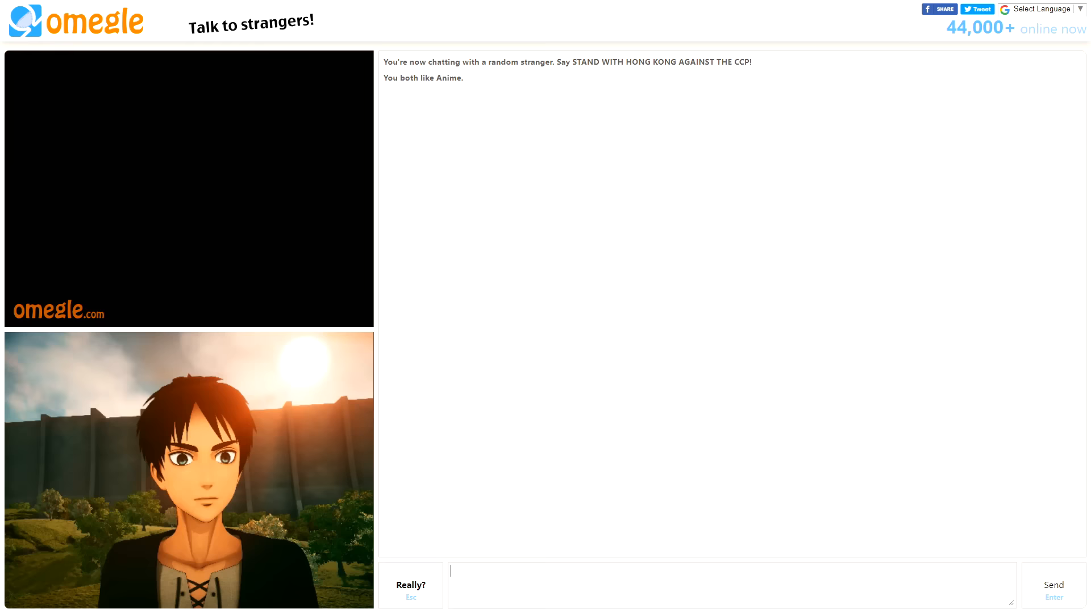
Skip the current stranger and connect with the next anime-interest stranger on camera
click(410, 589)
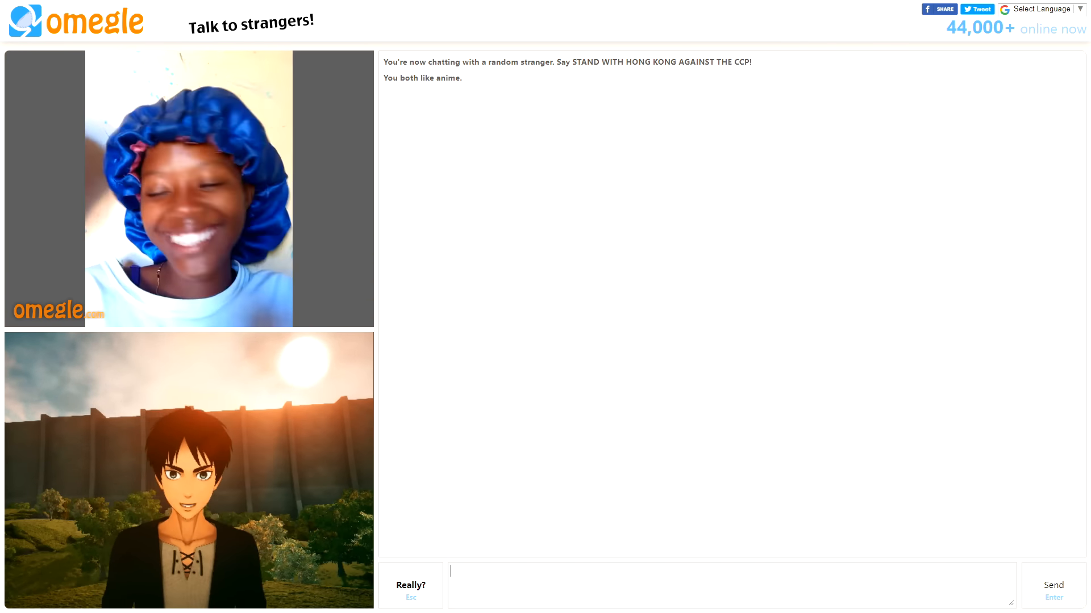
click(410, 584)
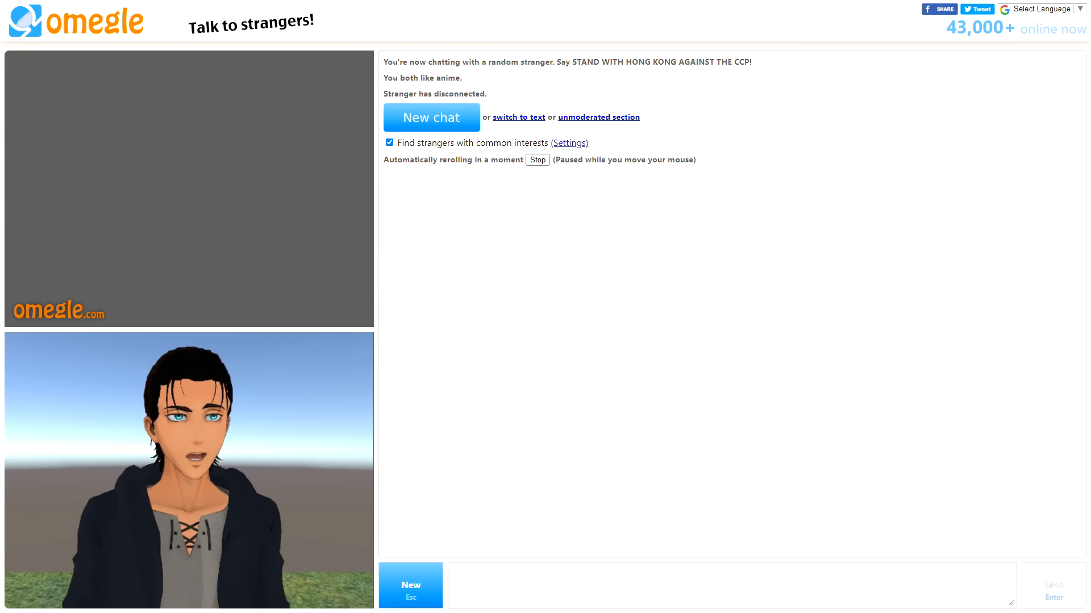
Start a new chat with another anime-interest stranger after the disconnect
click(430, 117)
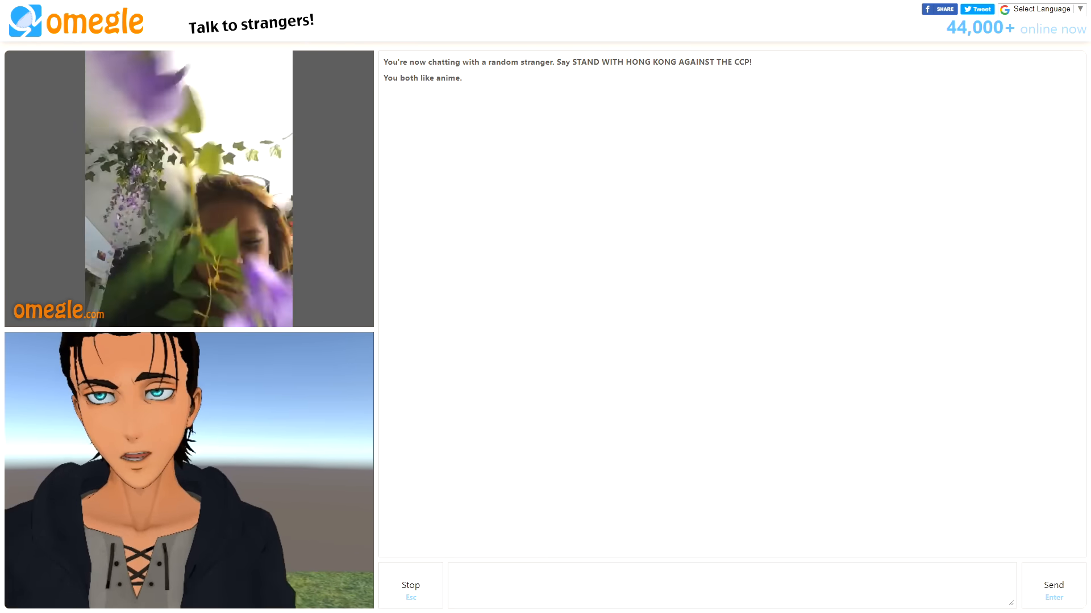